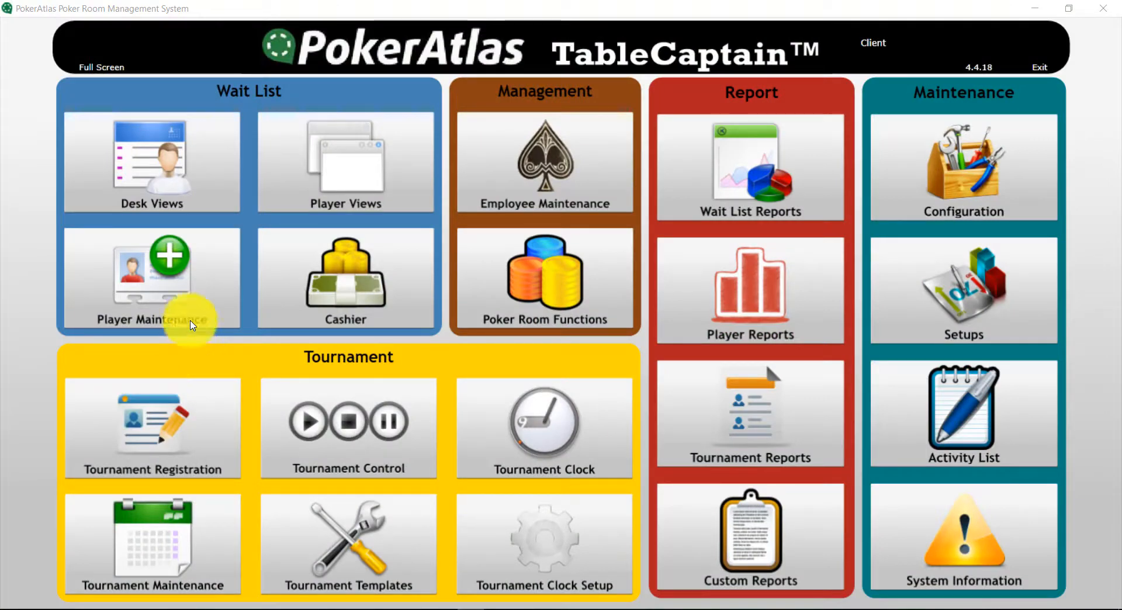
pyautogui.click(152, 273)
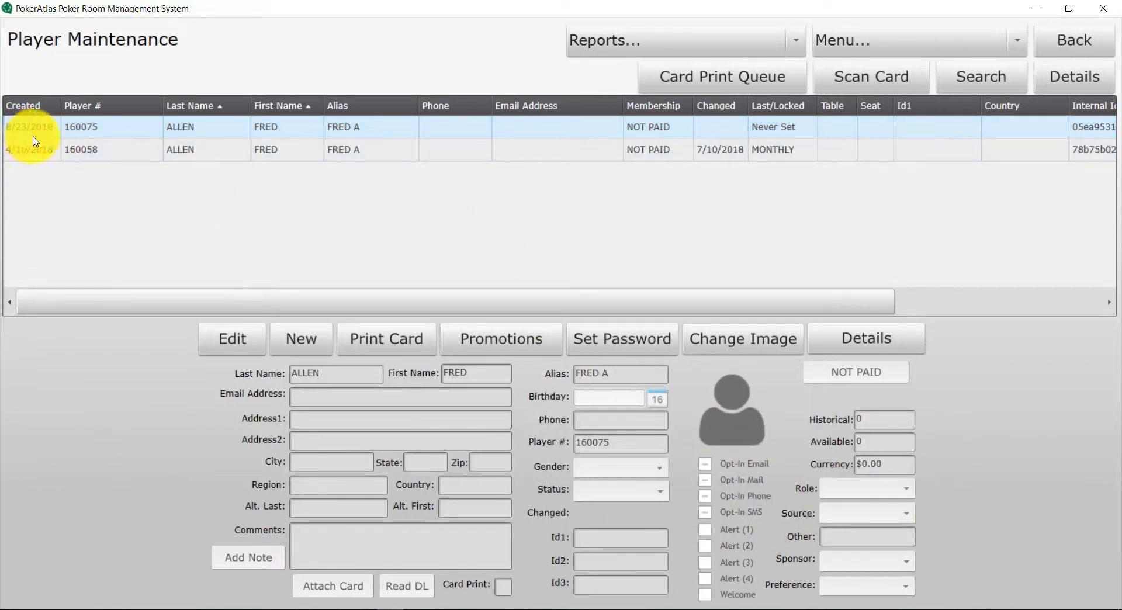
pyautogui.click(81, 149)
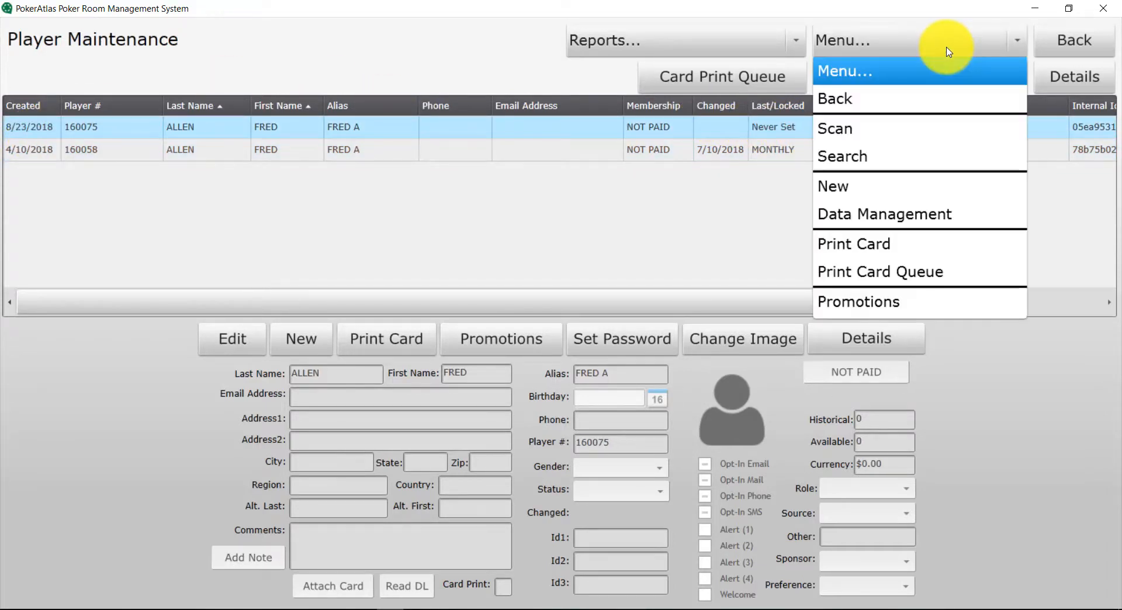
pyautogui.click(883, 213)
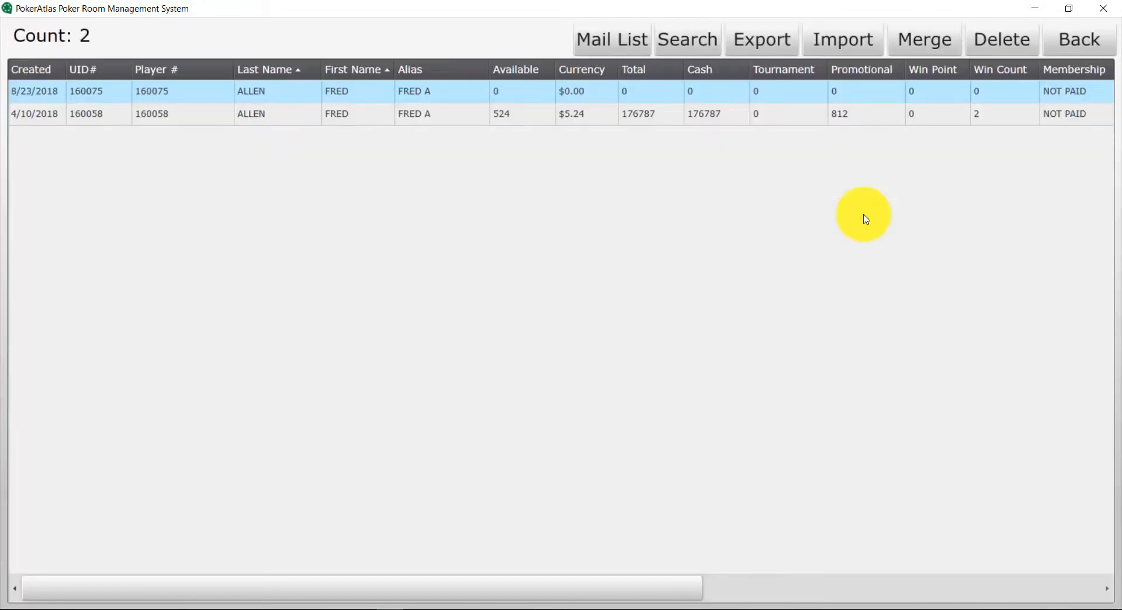
pyautogui.moveTo(111, 110)
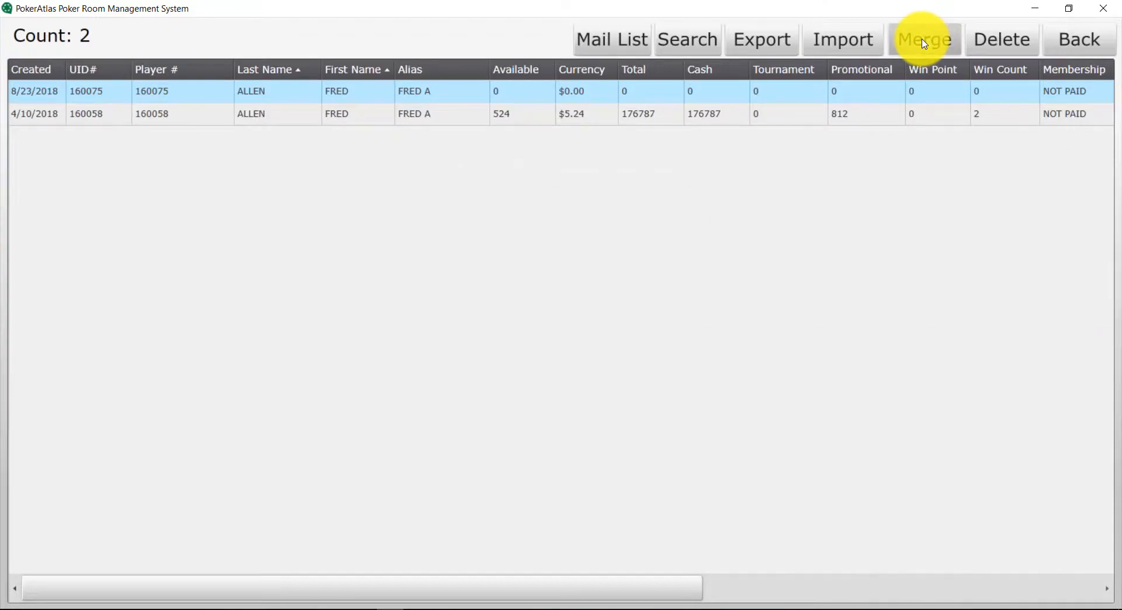
# - Merge old UID 160075 into new UID 160058 with Delete Old, confirming the activity move
pyautogui.click(923, 39)
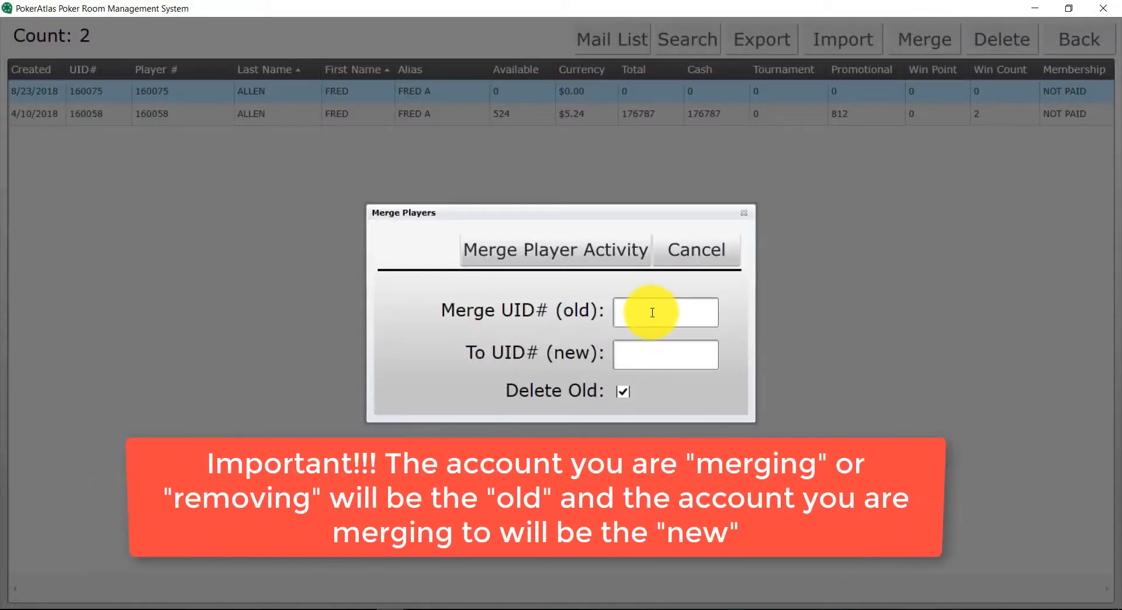
pyautogui.click(663, 312)
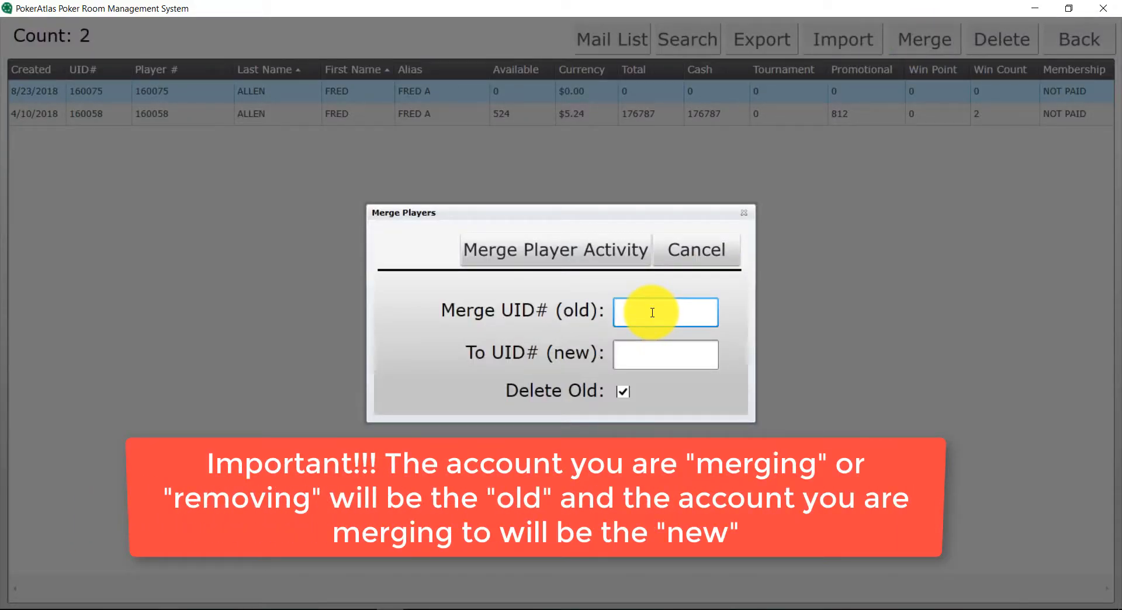
pyautogui.write('160075')
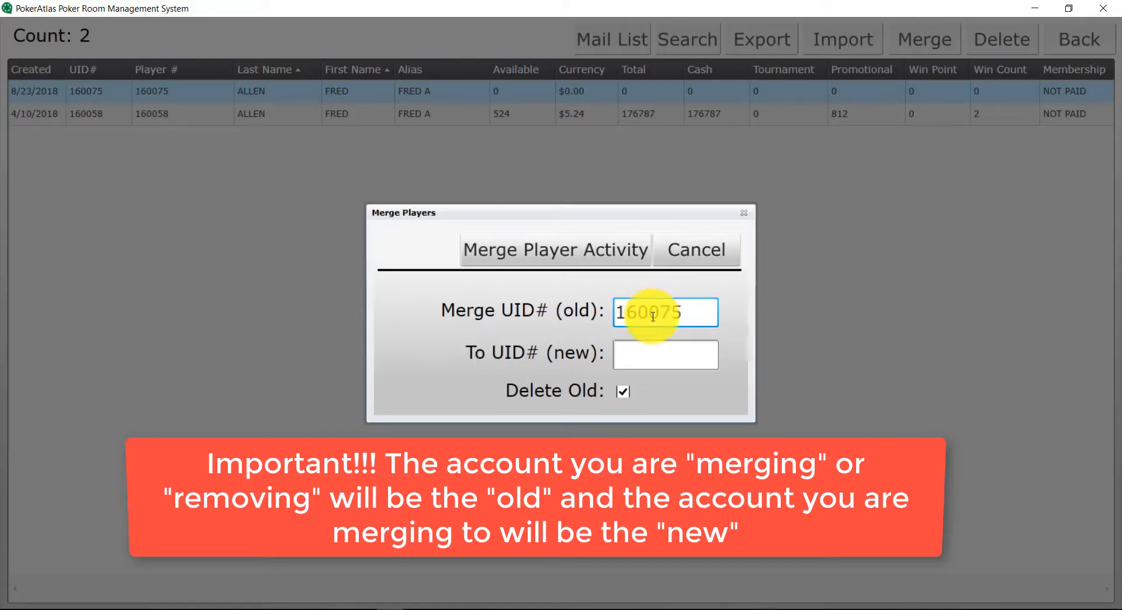
pyautogui.click(665, 354)
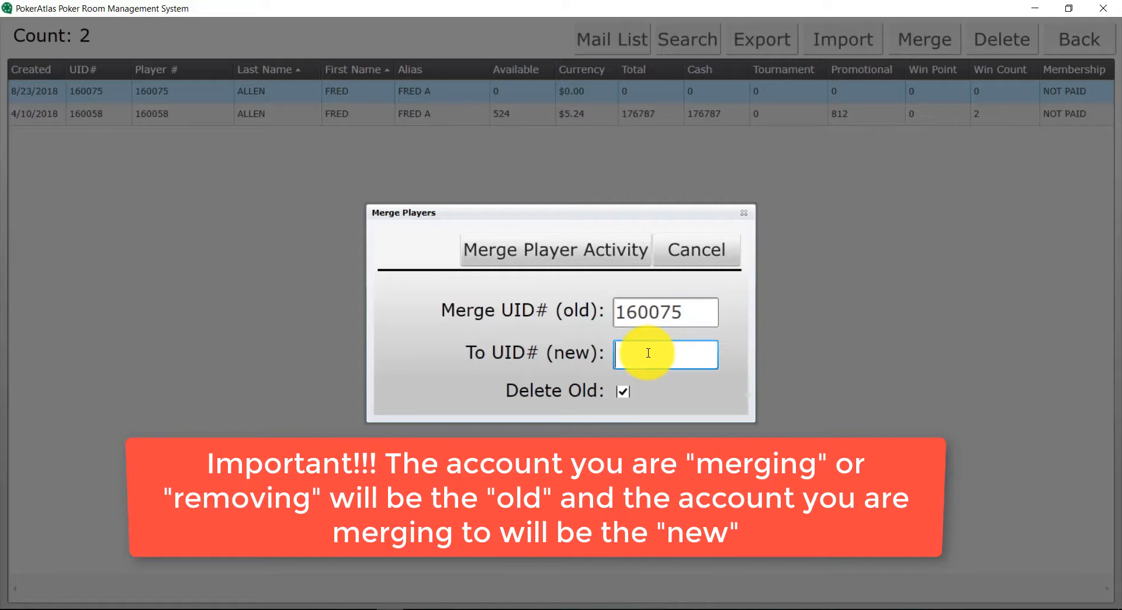
pyautogui.write('16005')
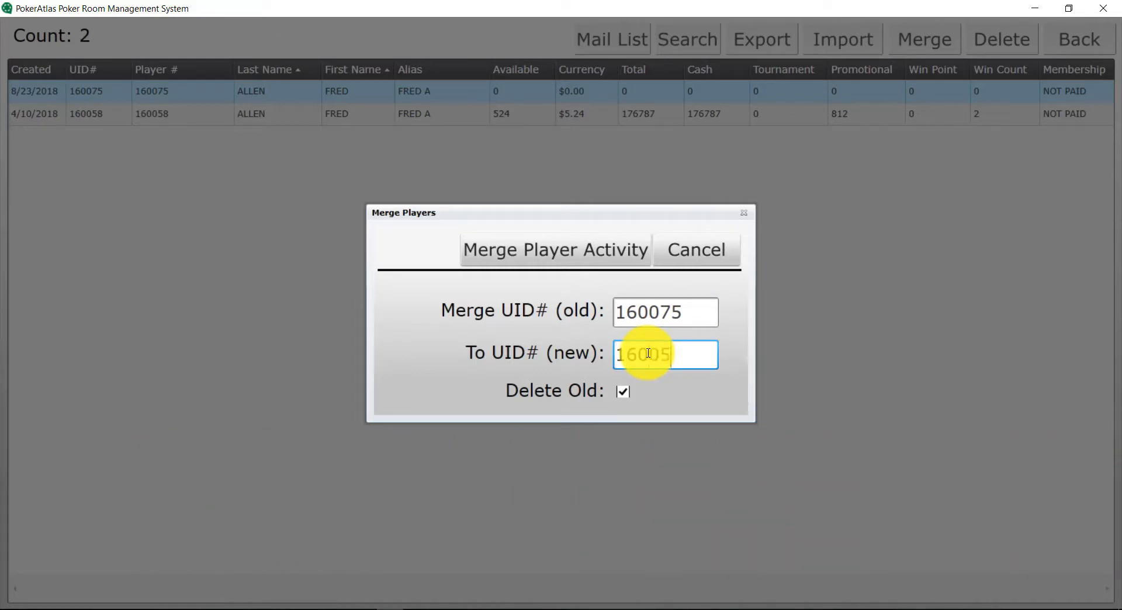
pyautogui.write('160058')
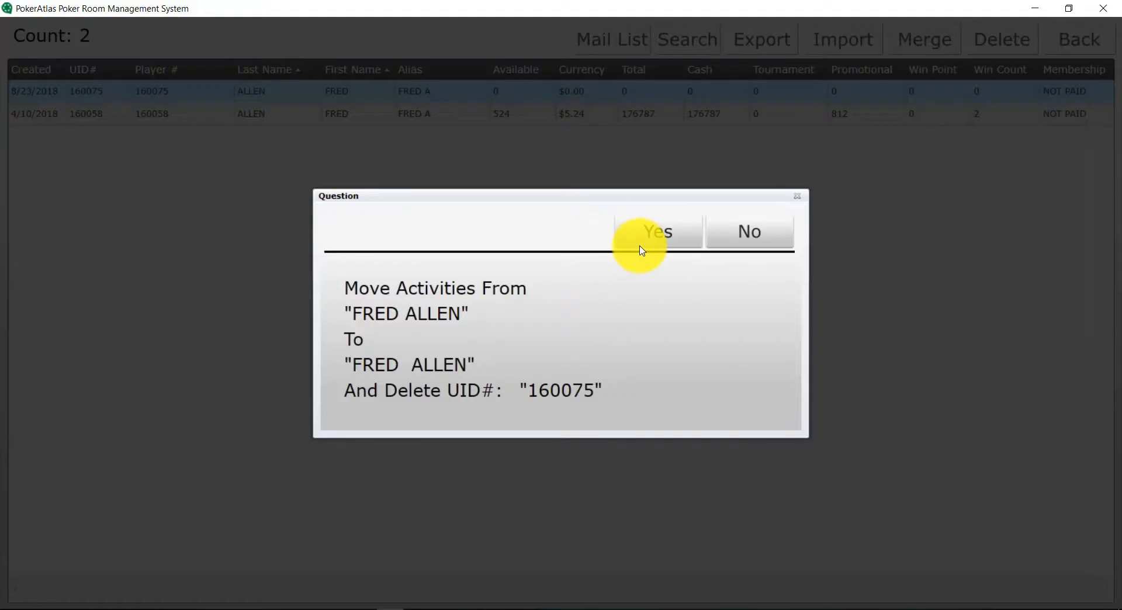
pyautogui.click(656, 232)
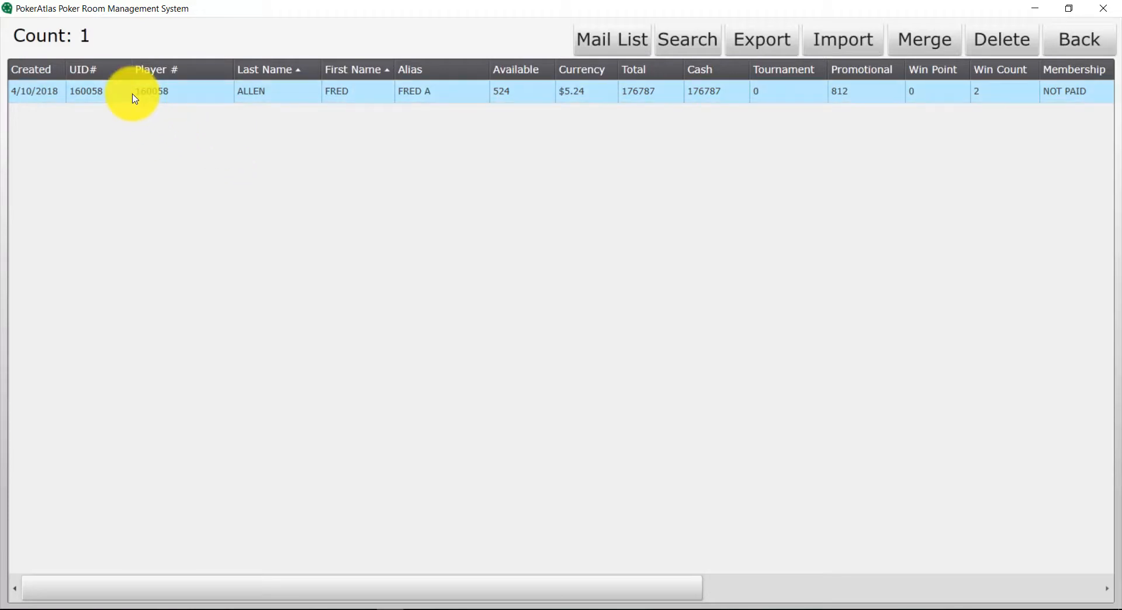
pyautogui.moveTo(1035, 38)
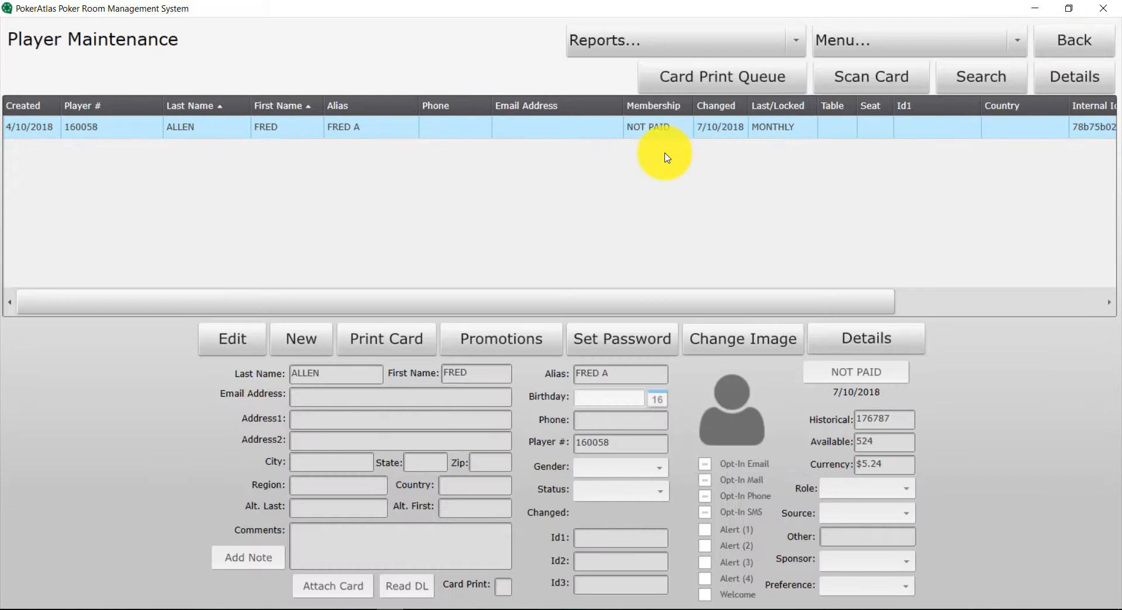
pyautogui.moveTo(1074, 55)
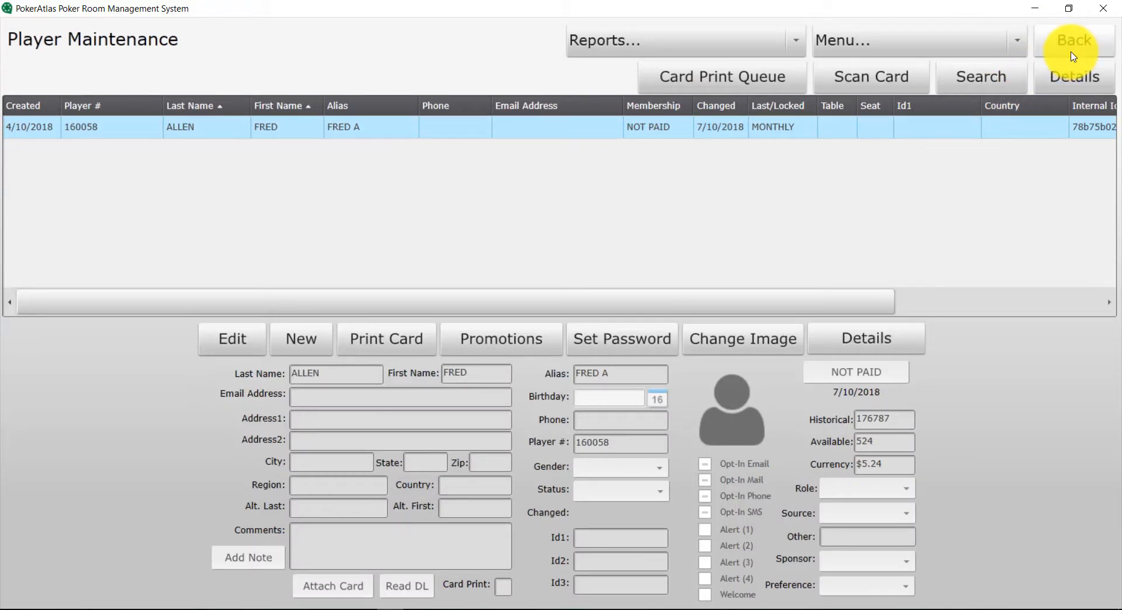
pyautogui.click(1072, 42)
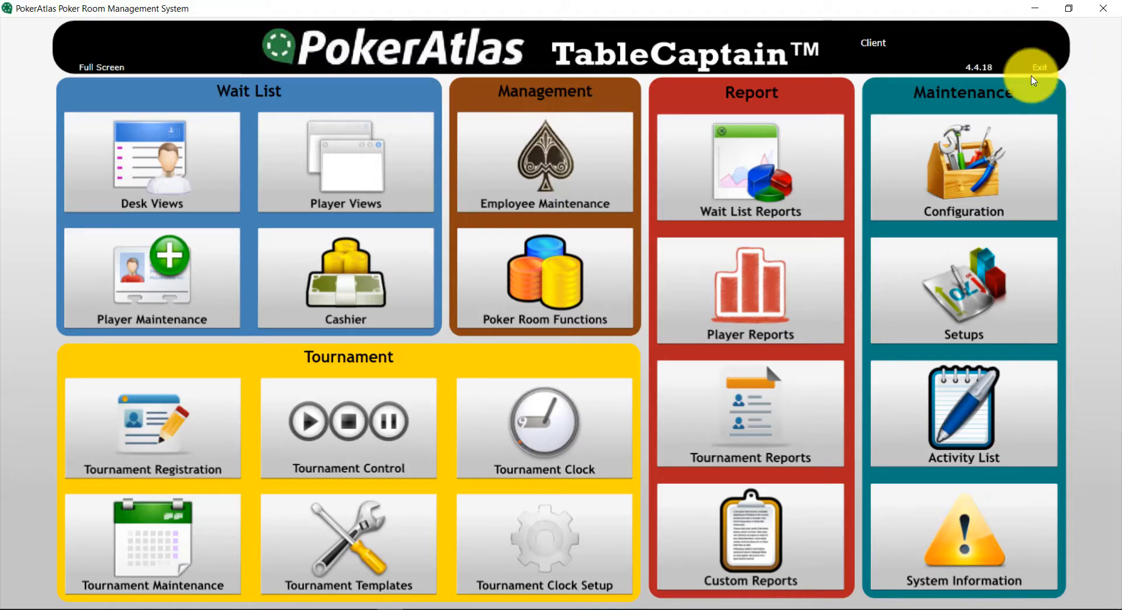